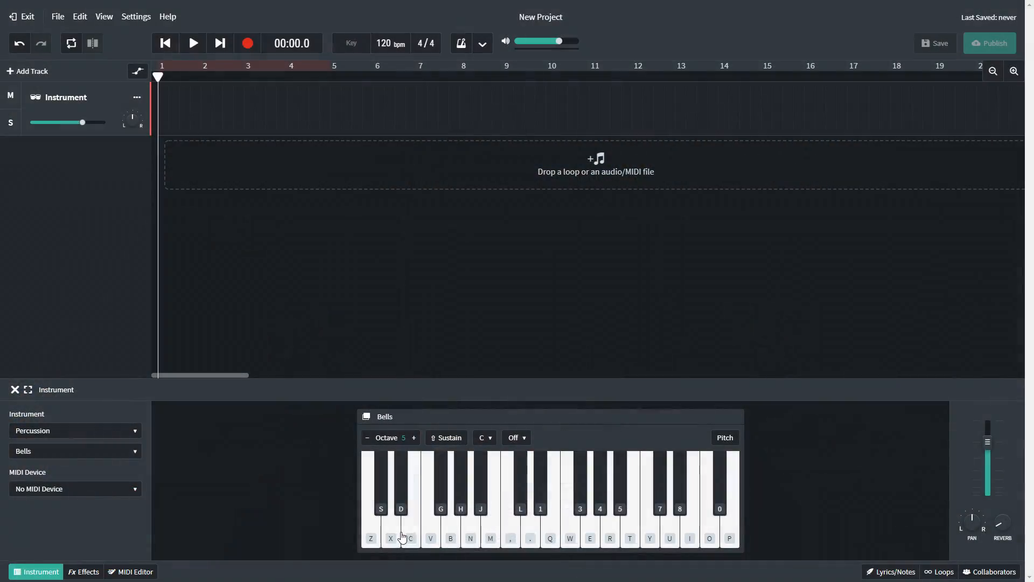
# Switch the instrument through Percussion Bells and Afro Cuban Percussion to the Ahh Synth voice, then open Add Track.
pyautogui.click(75, 430)
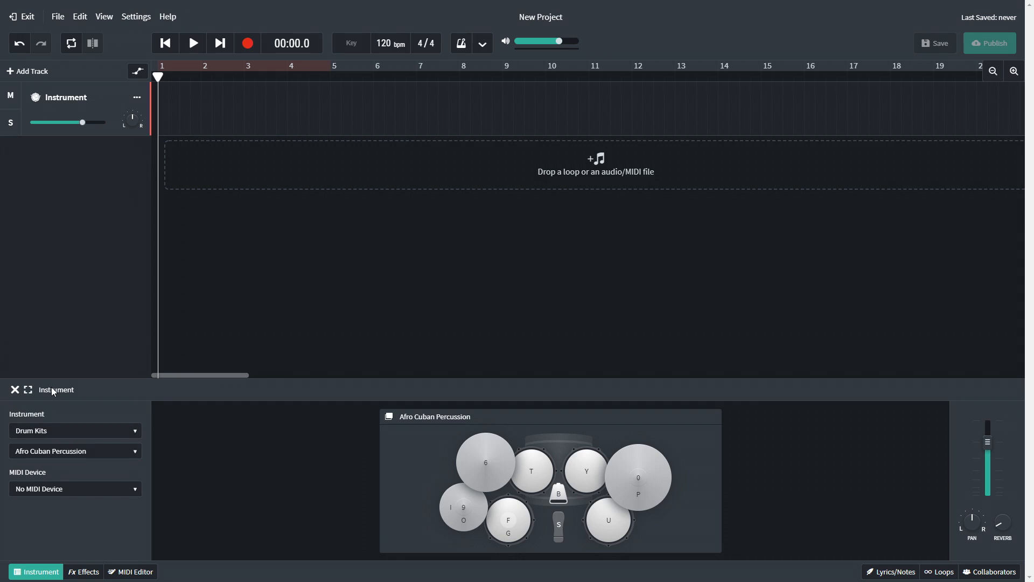
pyautogui.click(558, 494)
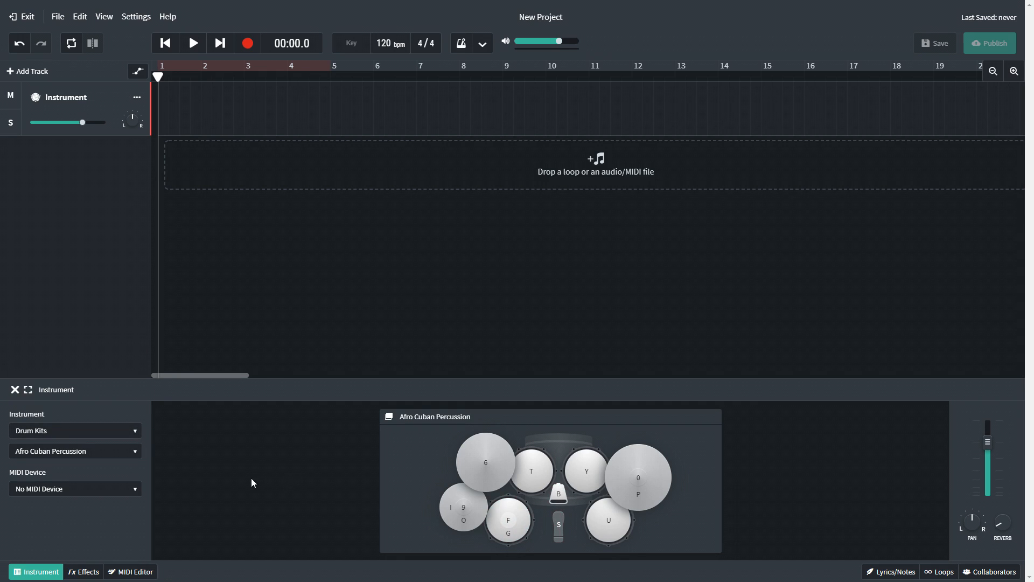
pyautogui.click(73, 450)
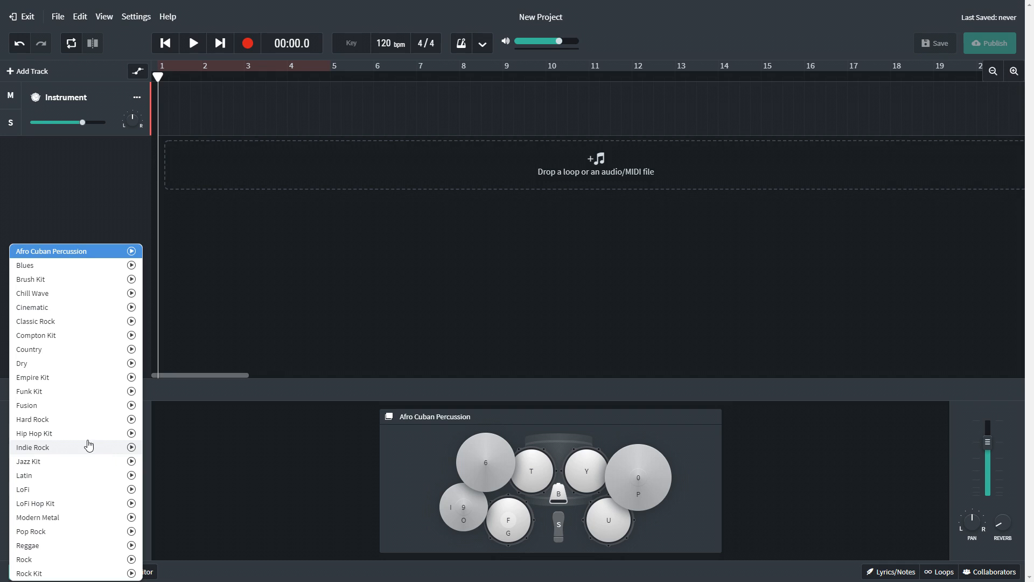
pyautogui.click(32, 419)
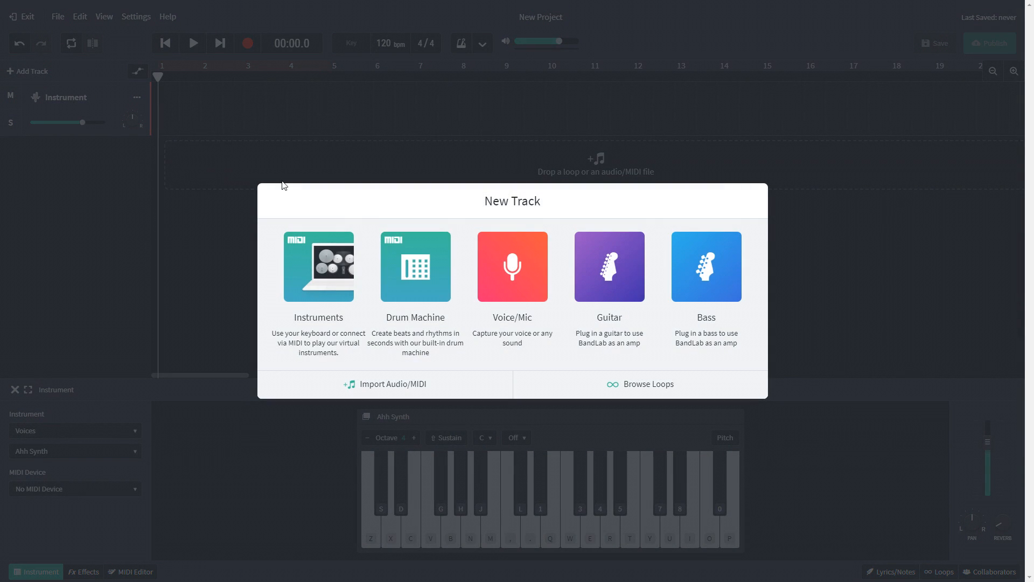
# Add a Drum Machine track and preview its 808 Kit pattern, then stop playback.
pyautogui.click(415, 267)
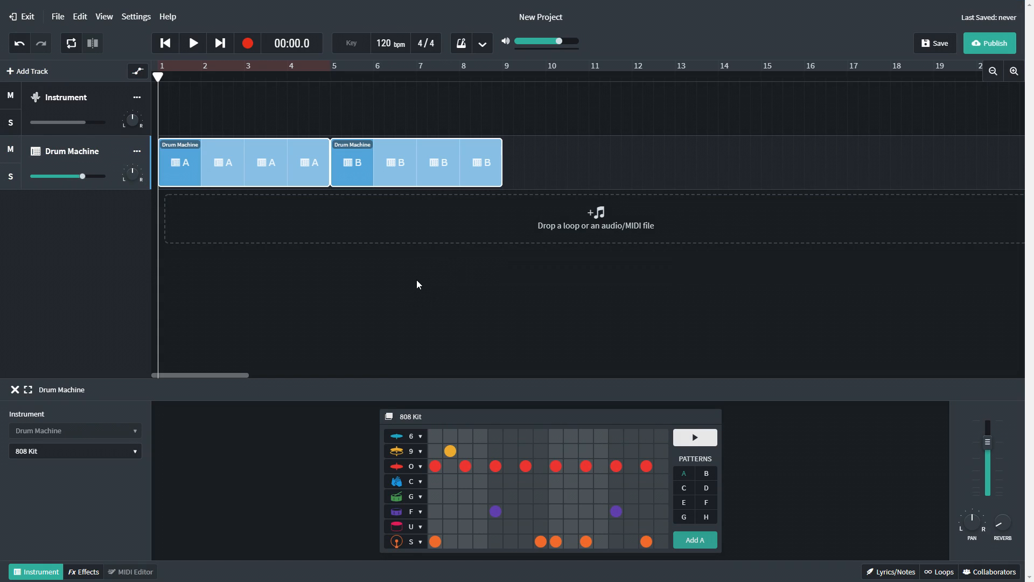
pyautogui.moveTo(446, 493)
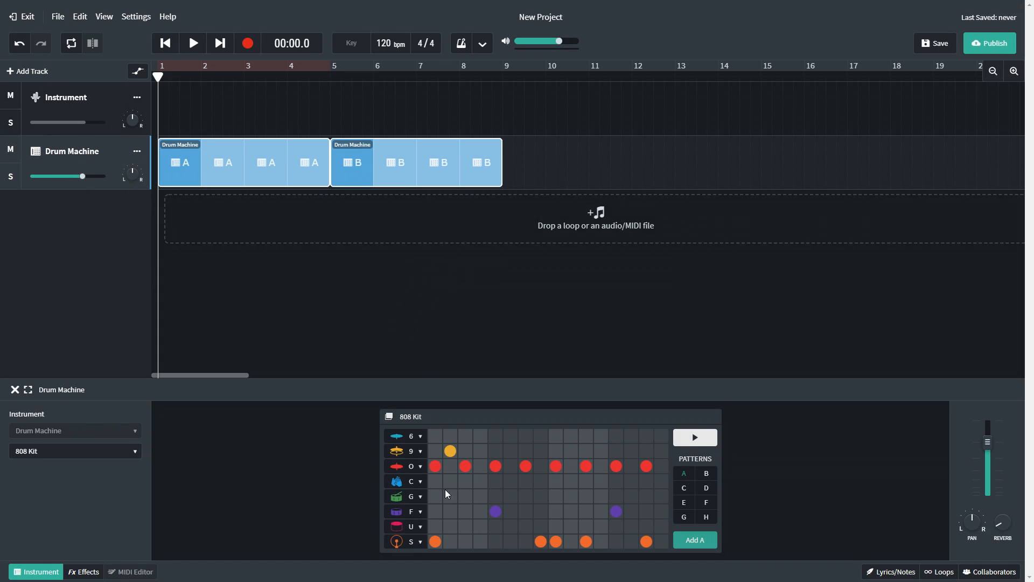
pyautogui.click(193, 43)
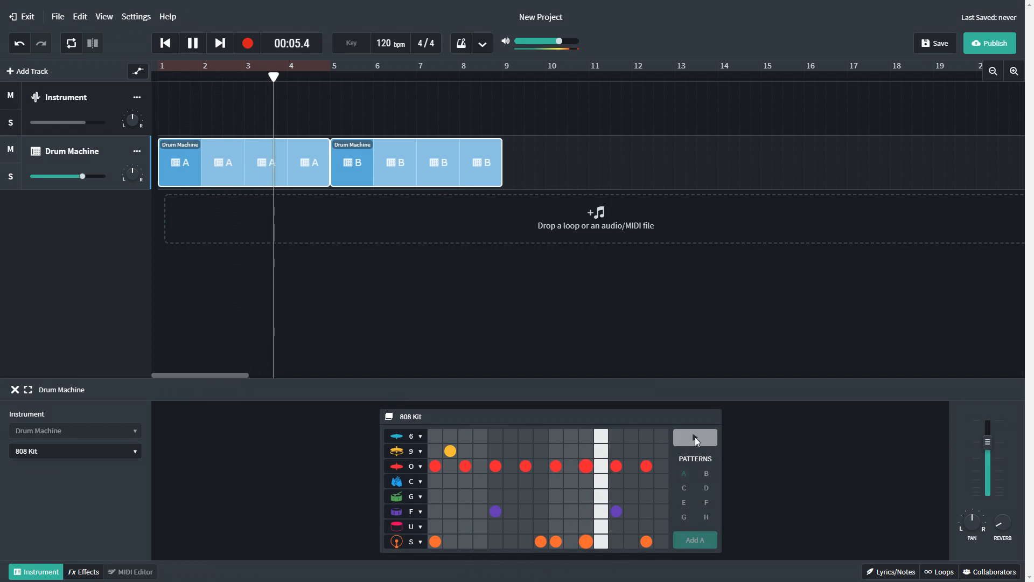
pyautogui.click(26, 71)
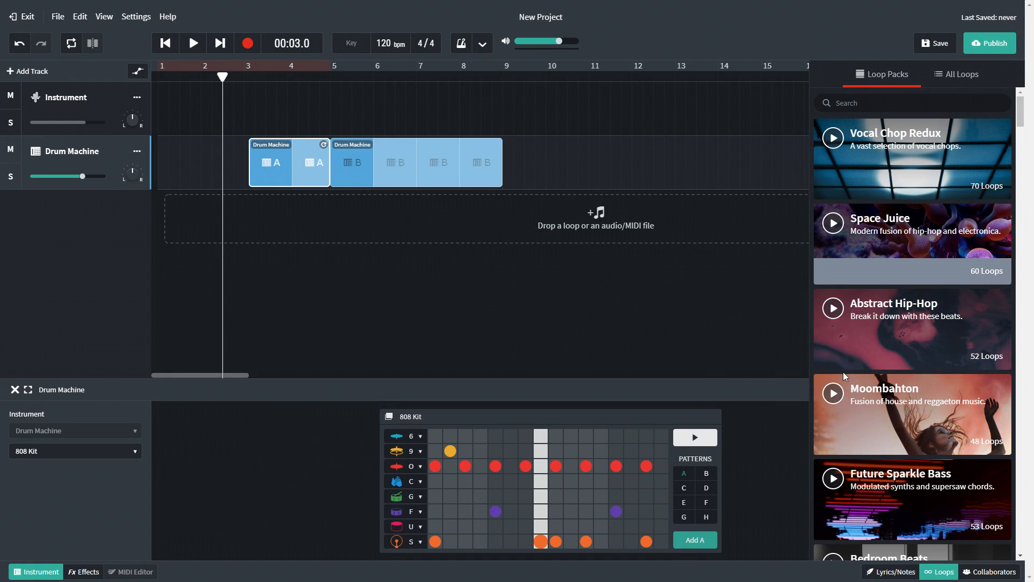
pyautogui.moveTo(837, 437)
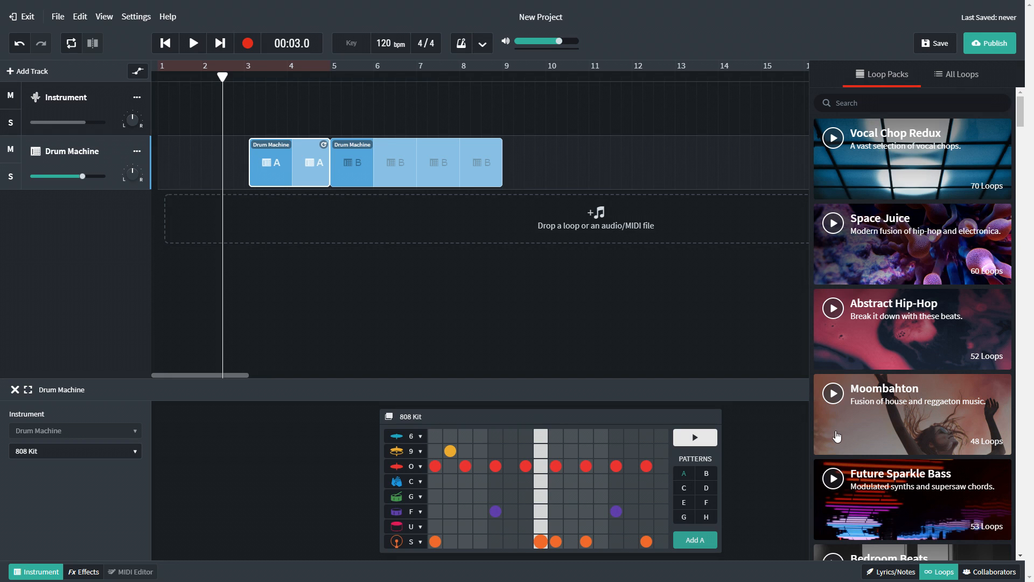
# Scroll the Loop Packs list and open the Bedroom Beats pack.
pyautogui.scroll(-3)
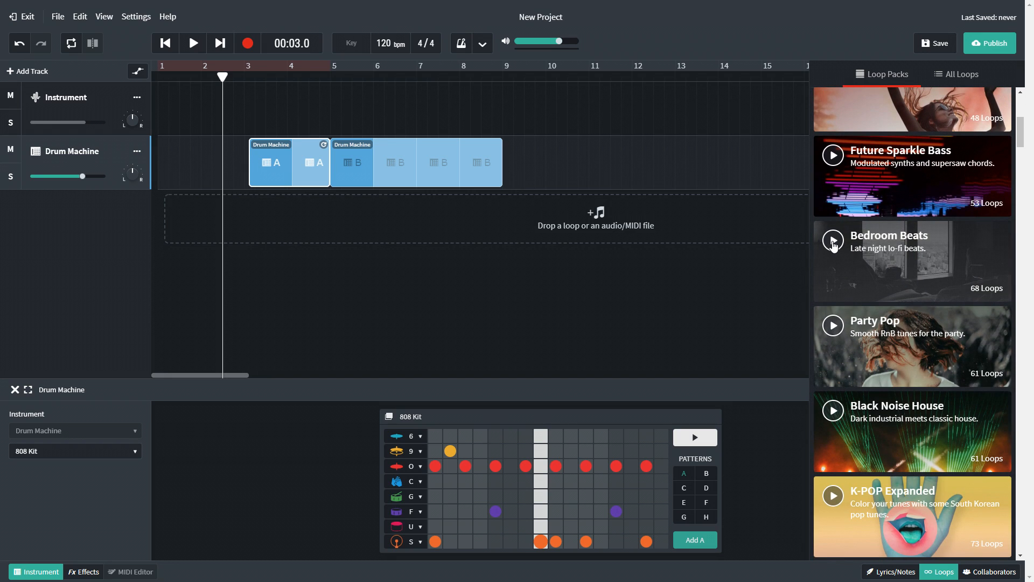
pyautogui.click(832, 240)
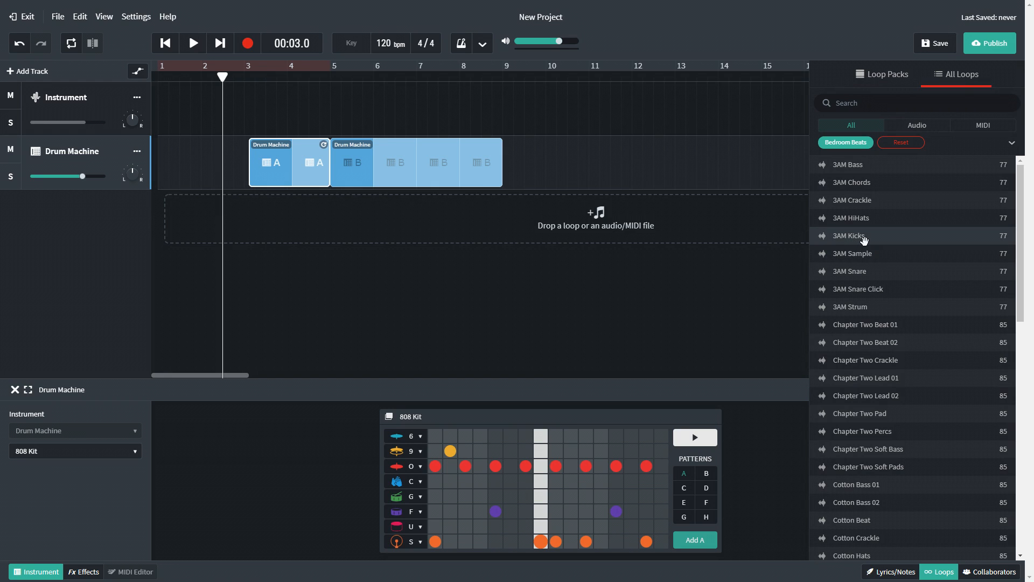